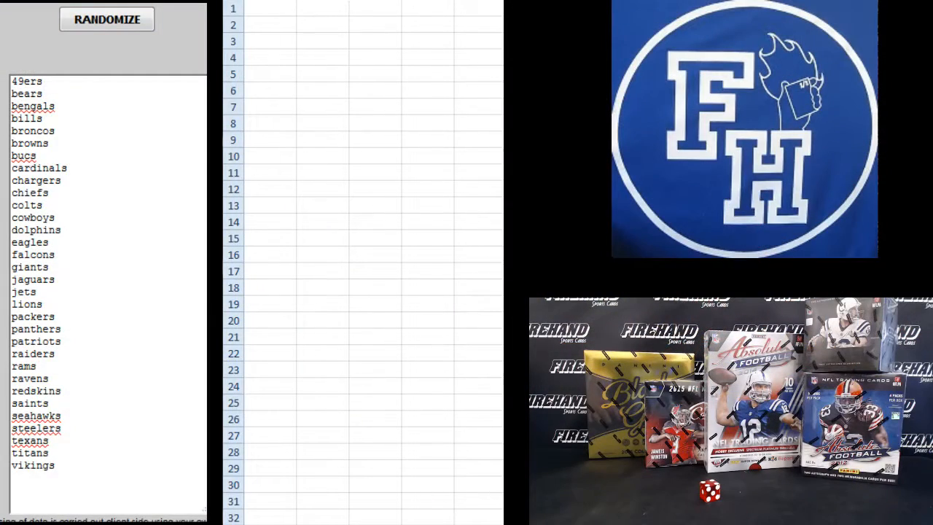
Load the usernames into the List Randomizer and shuffle them three times.
{"action": "left_click", "coordinate": [106, 20]}
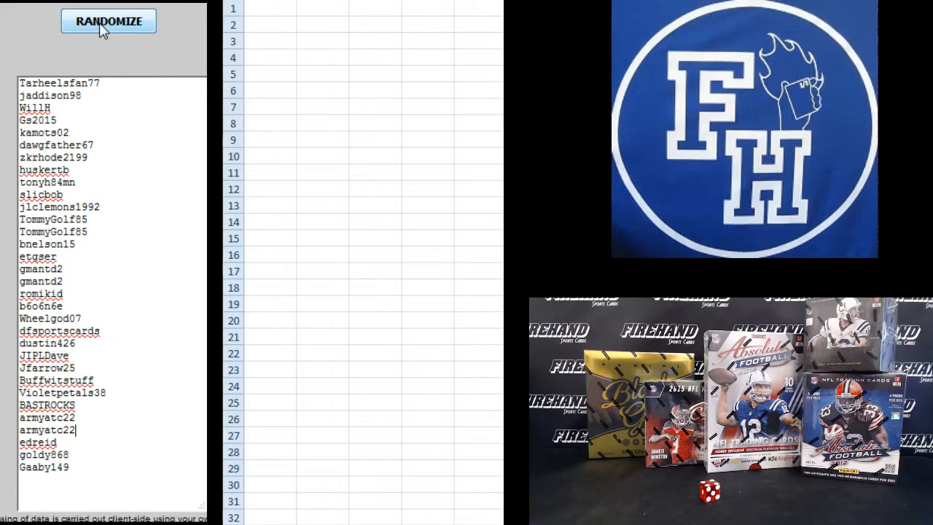
{"action": "left_click", "coordinate": [114, 22]}
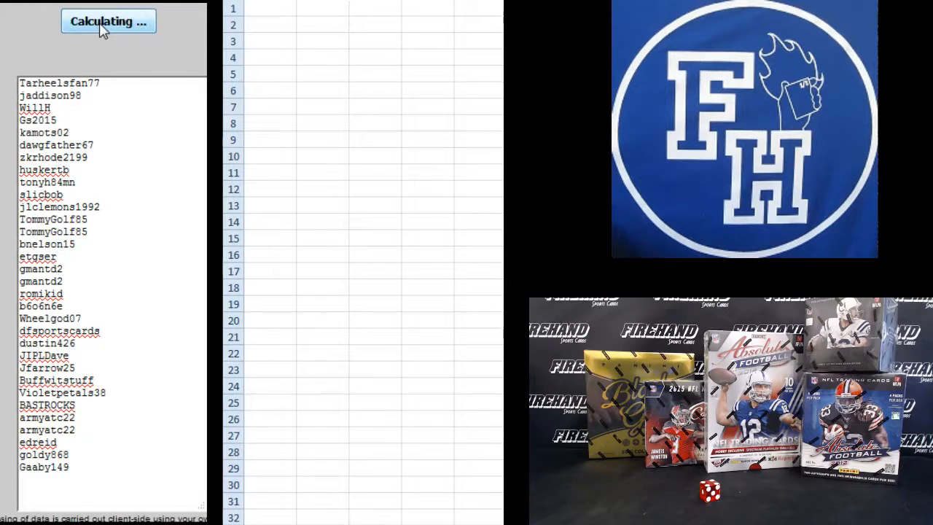
{"action": "left_click", "coordinate": [108, 22]}
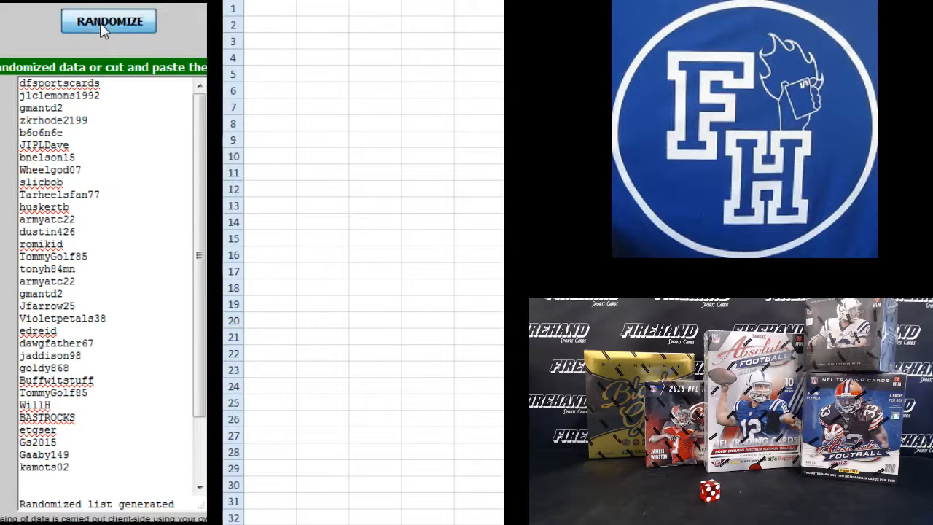
{"action": "left_click", "coordinate": [108, 21]}
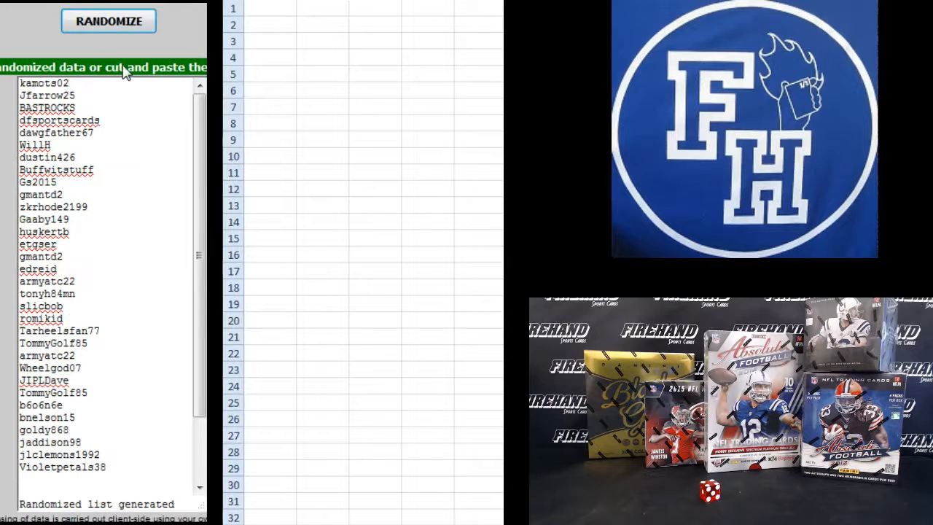
Copy the shuffled username list and paste it into column A of the spreadsheet.
{"action": "left_click_drag", "start_coordinate": [44, 83], "coordinate": [46, 280]}
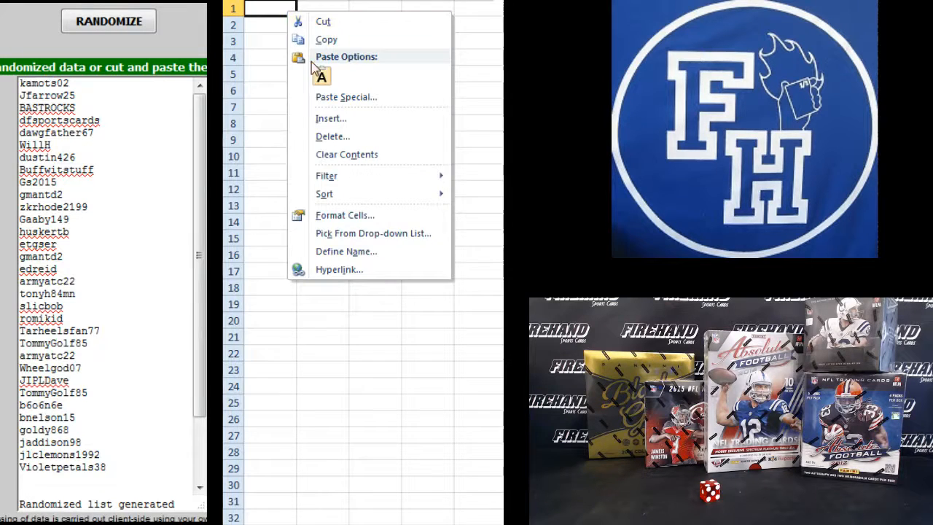
{"action": "left_click", "coordinate": [321, 76]}
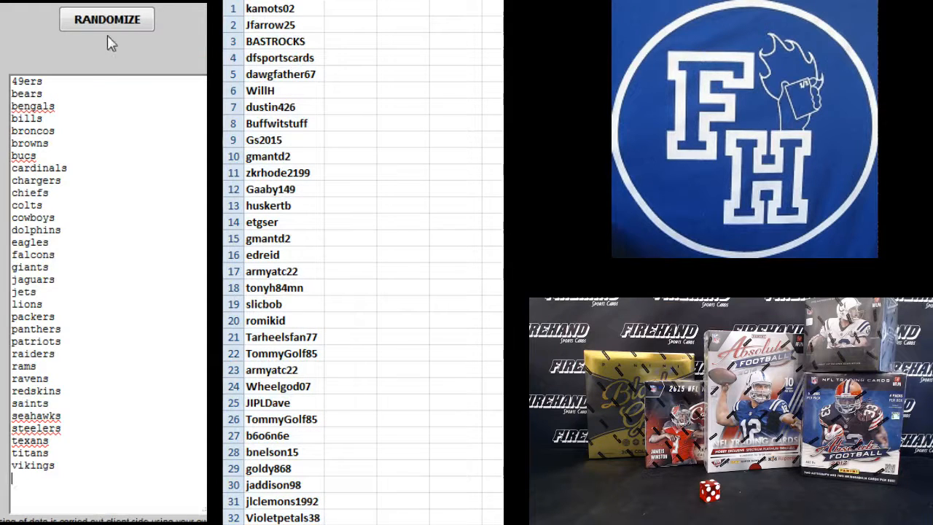
Shuffle the NFL team names five times to get a fresh random order.
{"action": "left_click", "coordinate": [109, 21]}
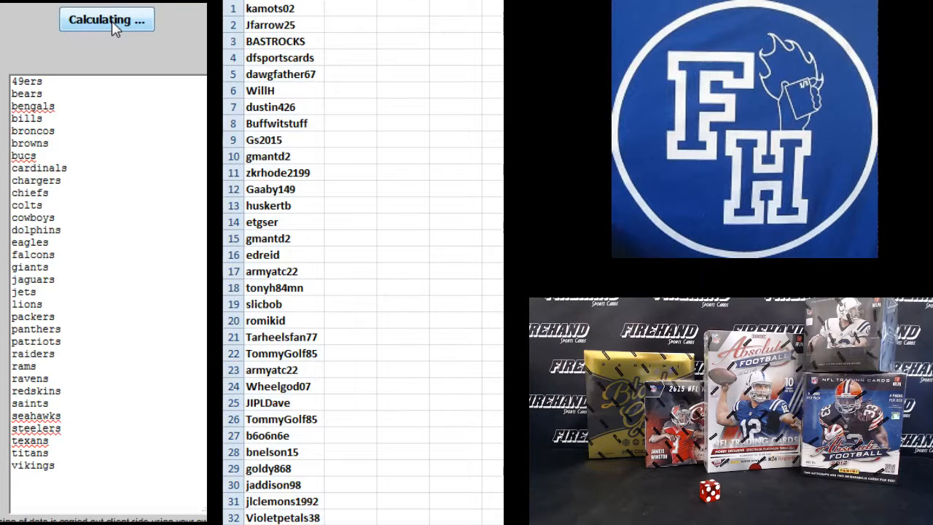
{"action": "left_click", "coordinate": [107, 20]}
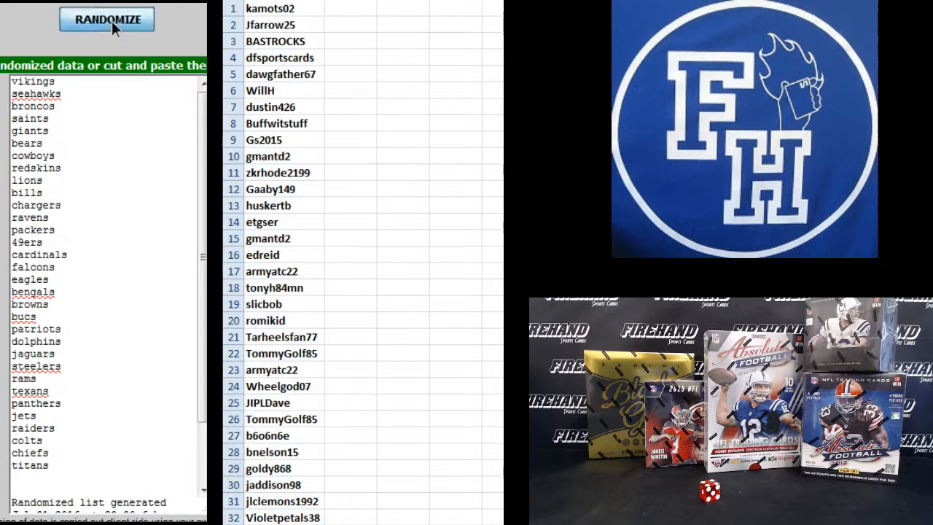
{"action": "left_click", "coordinate": [109, 20]}
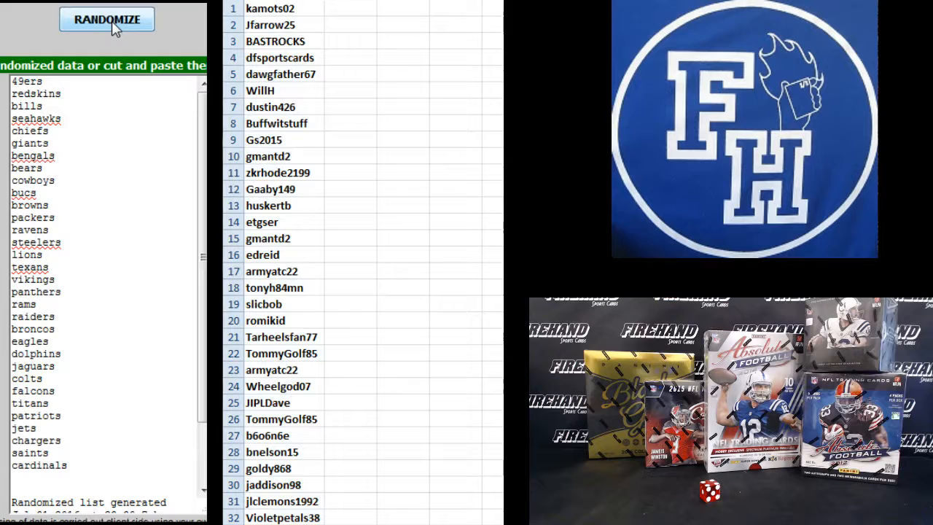
{"action": "left_click", "coordinate": [110, 21]}
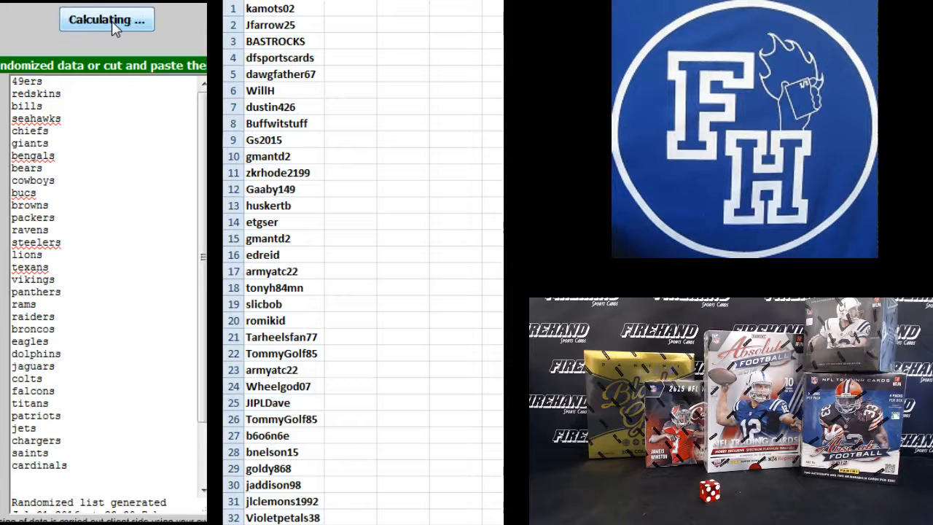
{"action": "left_click", "coordinate": [108, 20]}
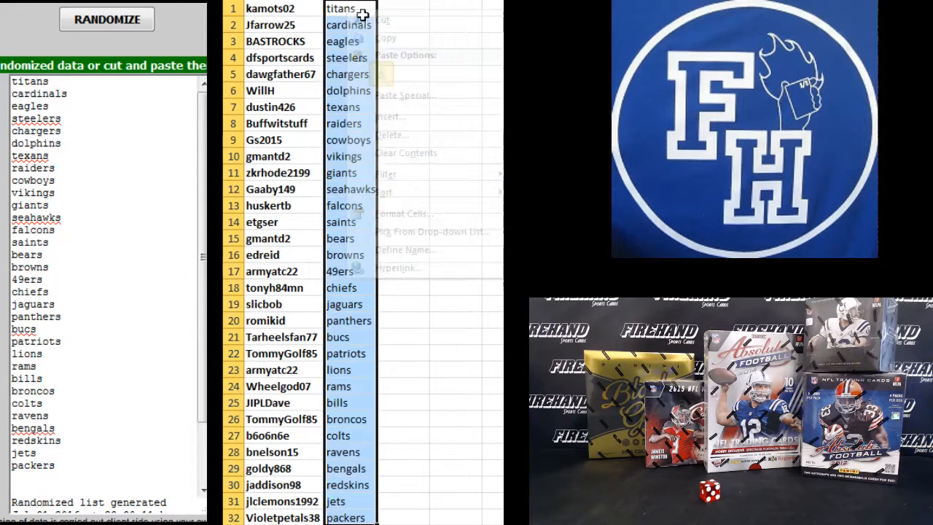
{"action": "left_click", "coordinate": [348, 9]}
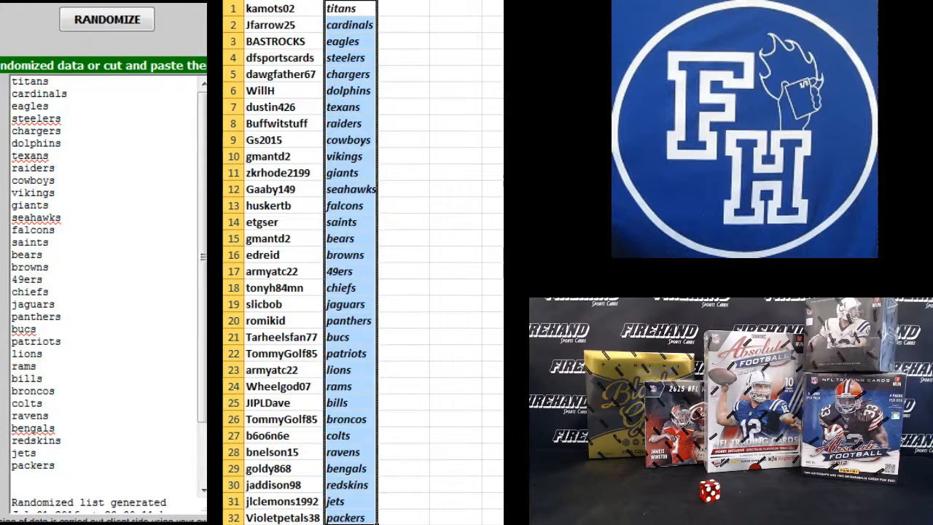
{"action": "left_click", "coordinate": [350, 9]}
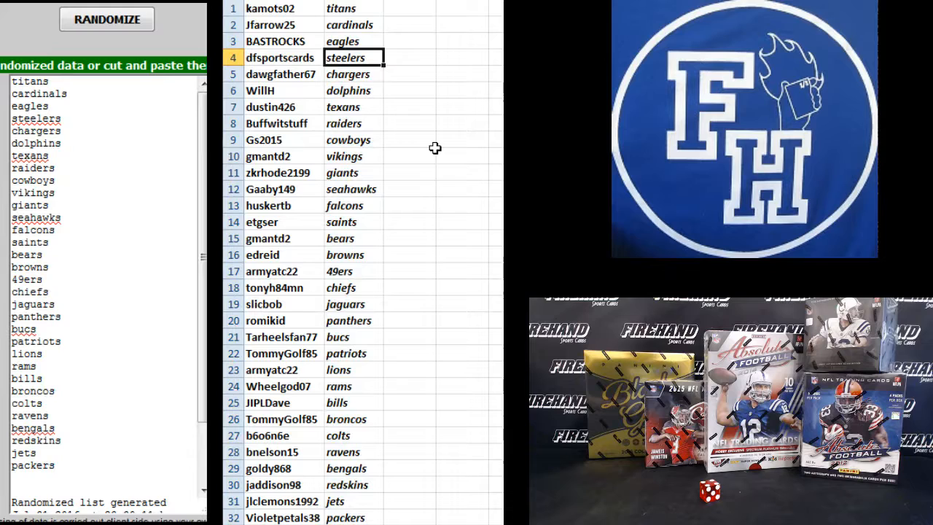
{"action": "left_click", "coordinate": [353, 90]}
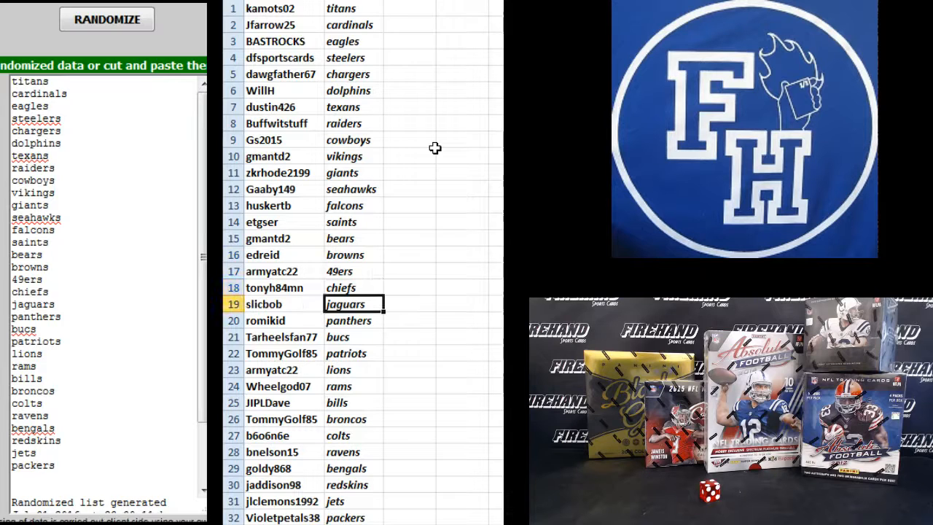
{"action": "left_click", "coordinate": [353, 336]}
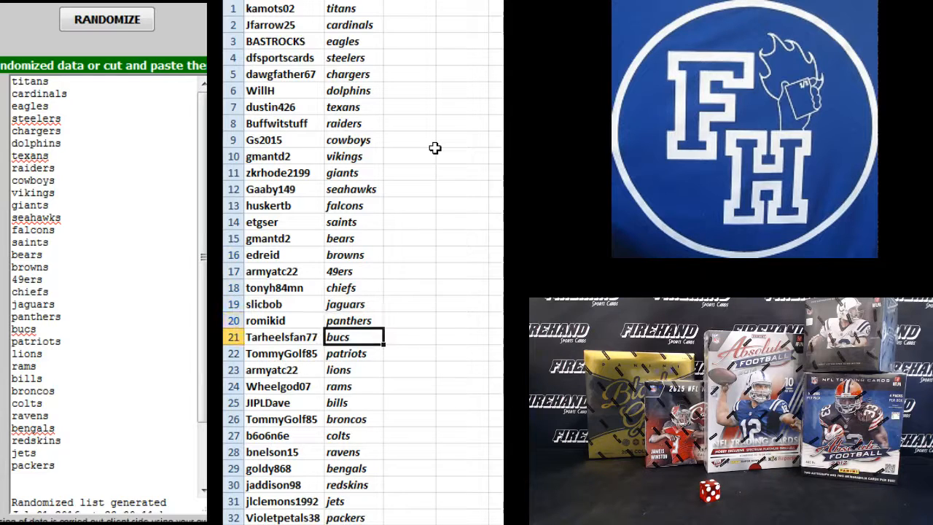